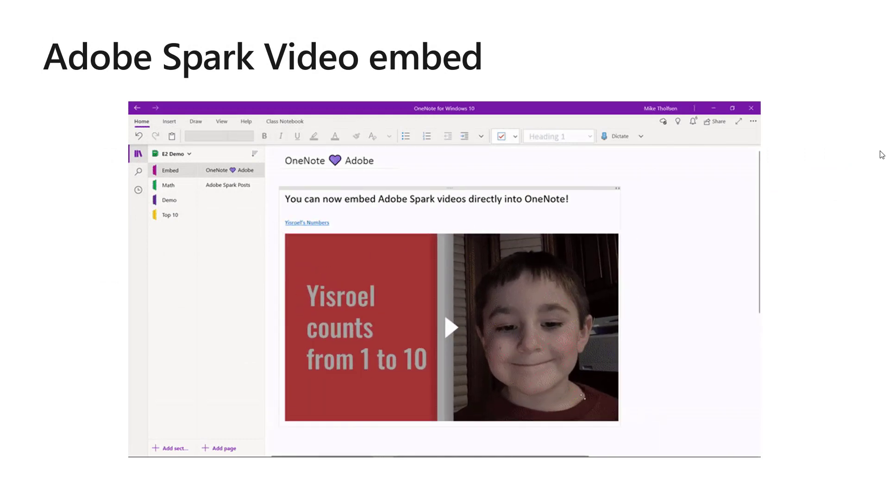
- Play the embedded Adobe Spark video, then show the Adobe Spark Posts page with its embedded post
click(449, 327)
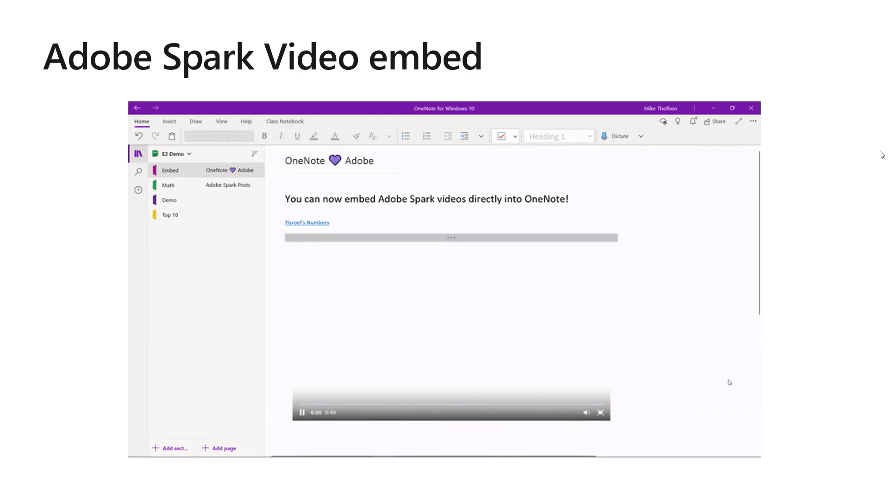
click(302, 412)
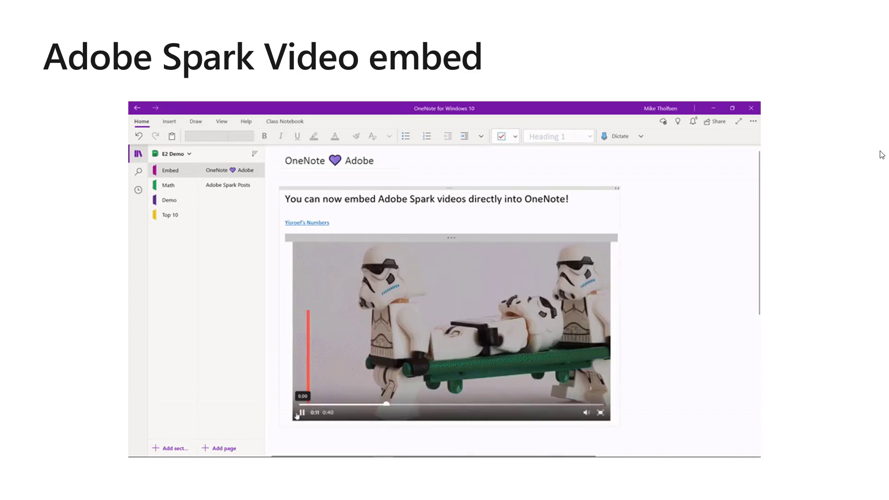
click(228, 186)
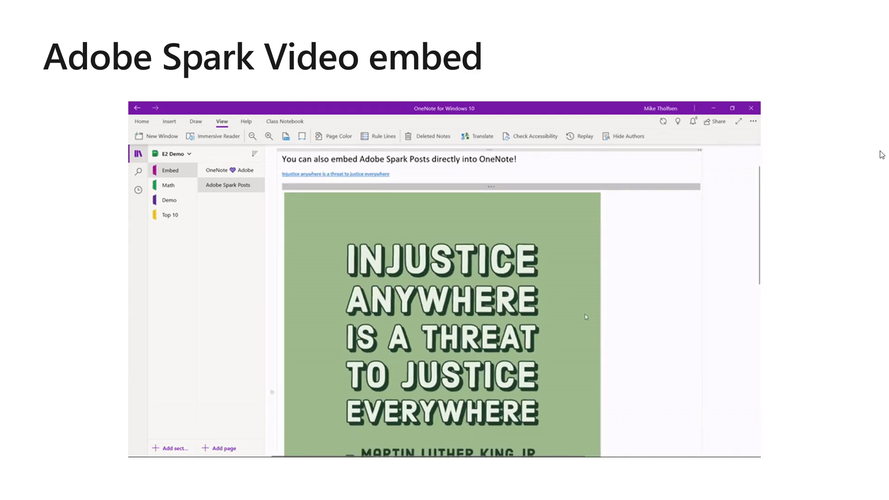
mouse_move(636, 274)
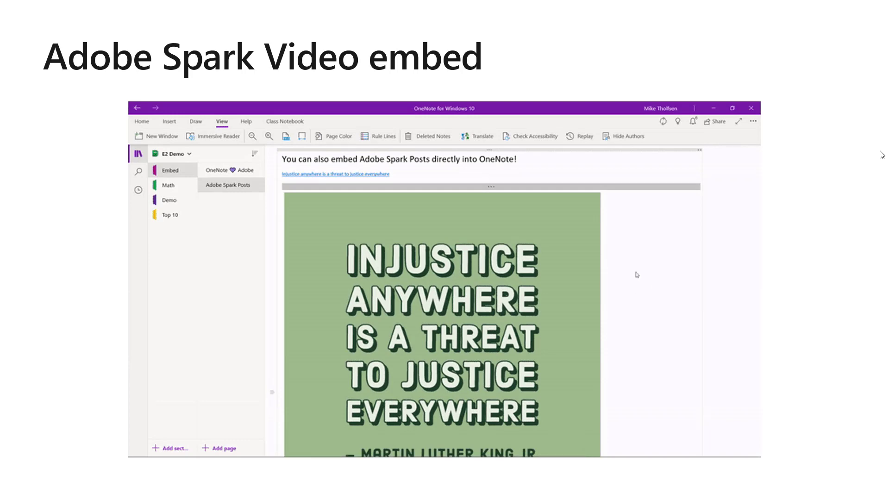
scroll(down, 3)
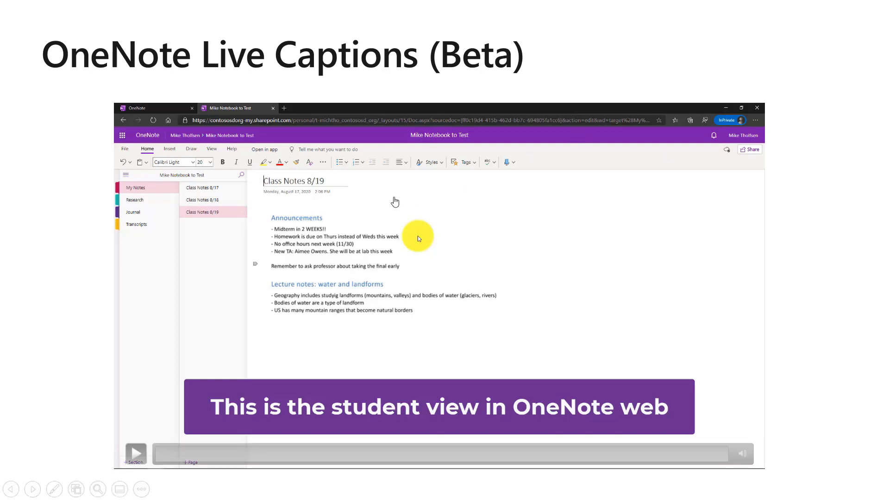
mouse_move(200, 431)
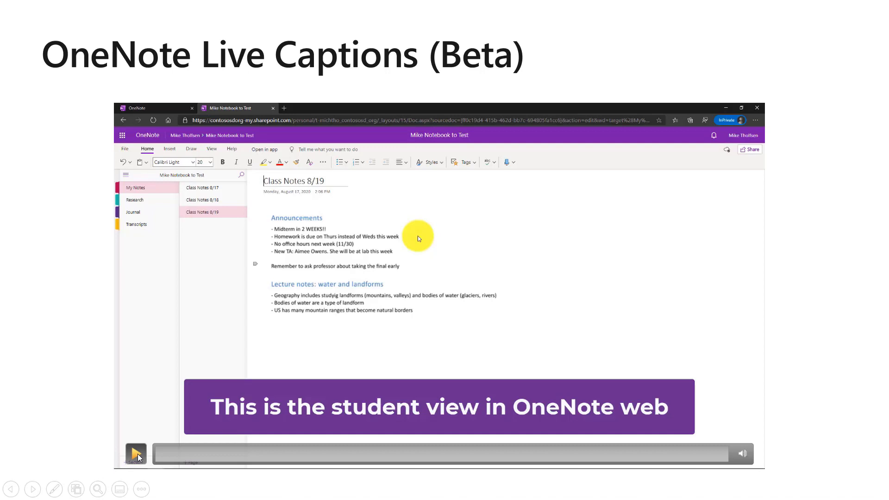
- Join the lecture's Live Captions from the View menu with the join code, in English
click(135, 454)
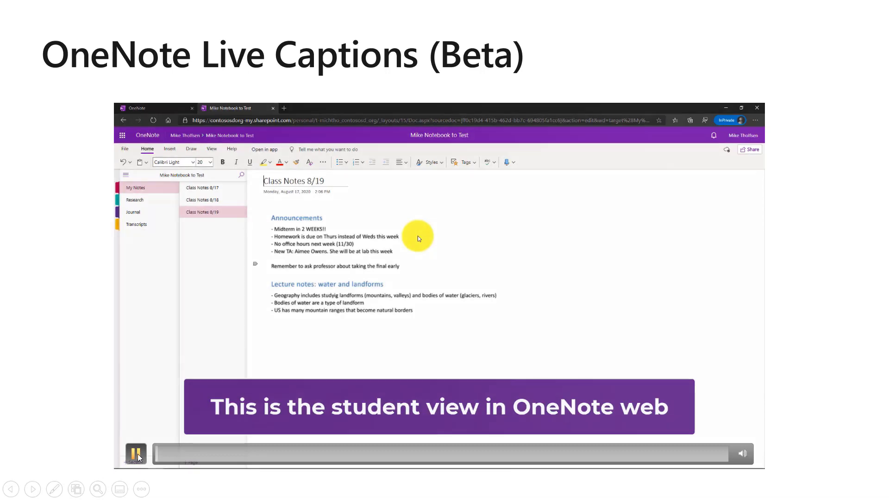
click(212, 149)
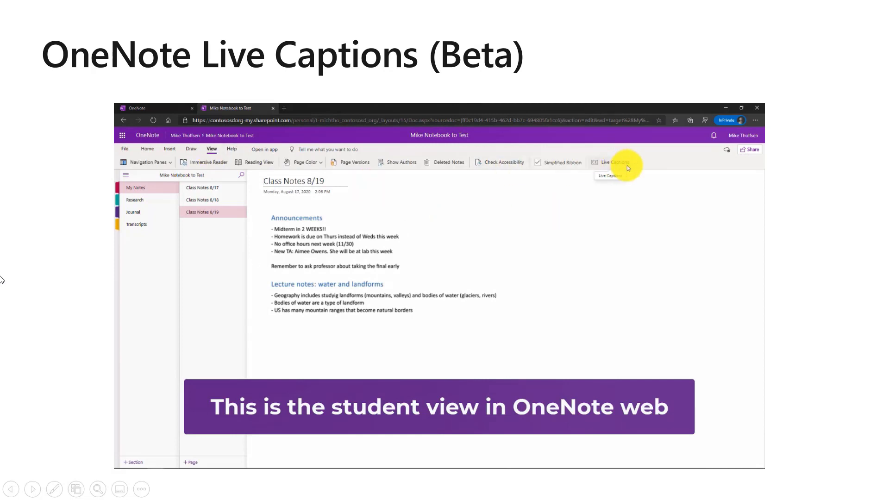
click(611, 162)
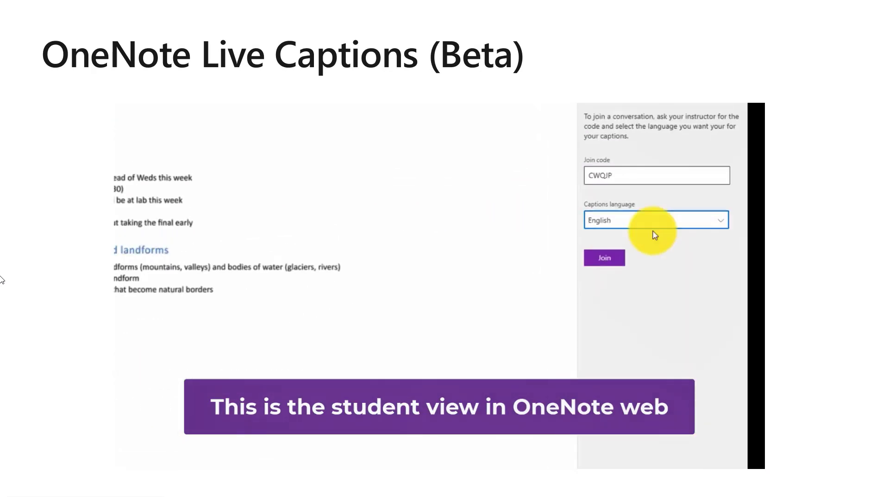
click(604, 258)
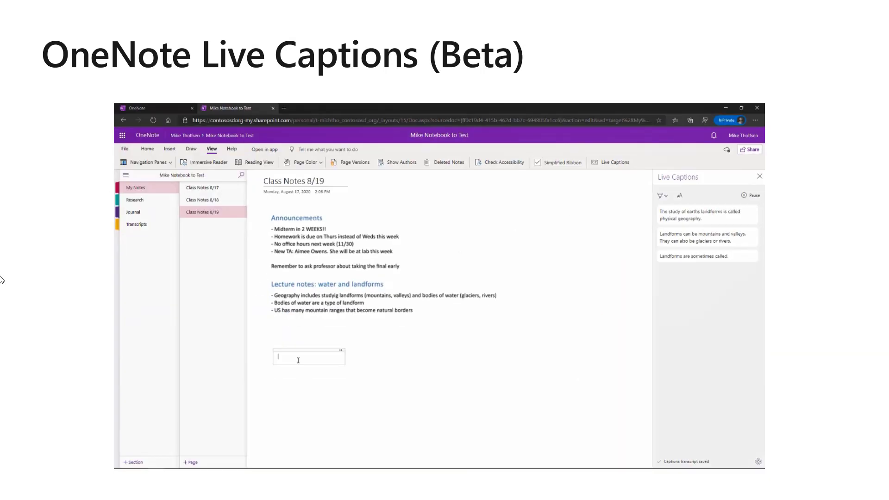
- Add the note 'Here I am taking notes', highlight key caption phrases and view the saved transcript
text(Here I am taking notes)
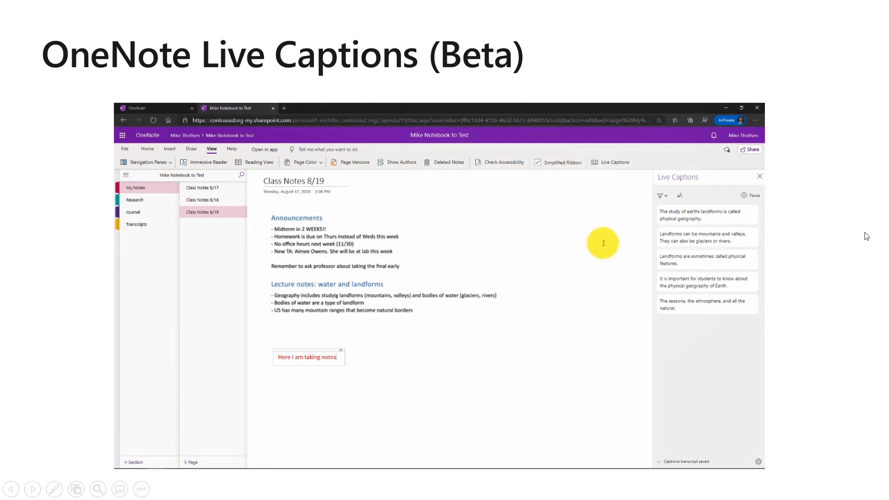
click(751, 196)
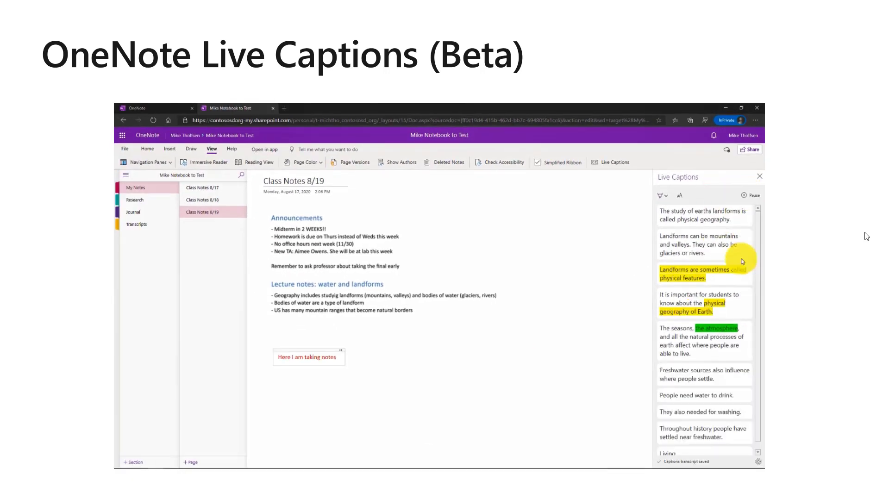
scroll(down, 3)
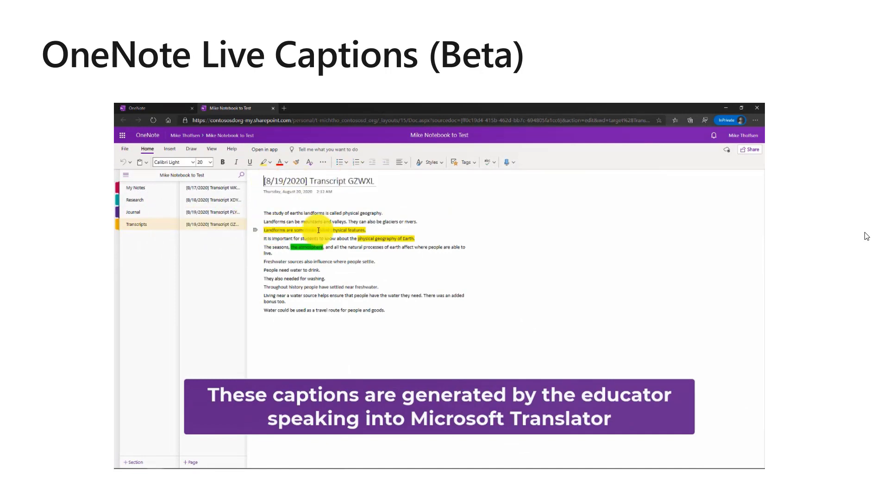
- Show the Class Notes 8/19 live captions in Japanese
click(135, 188)
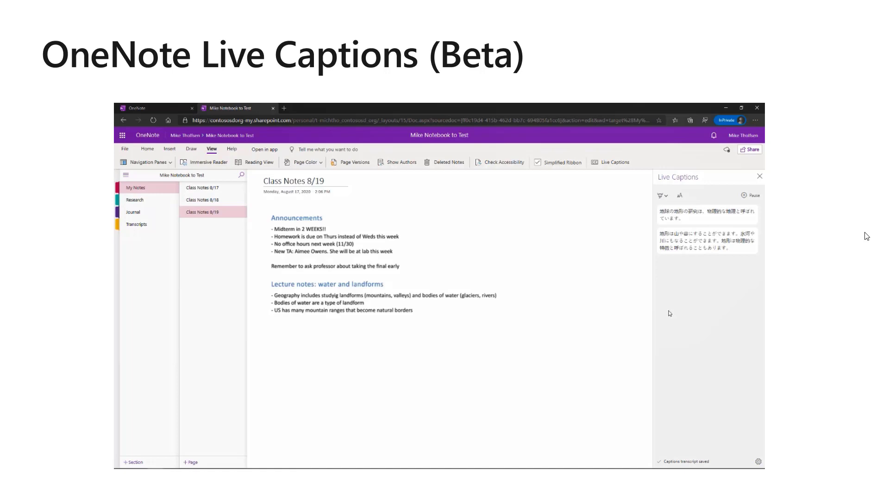
- Advance to the Math Assistant demo solving x²+5x+4=0 for x with steps
key(Right)
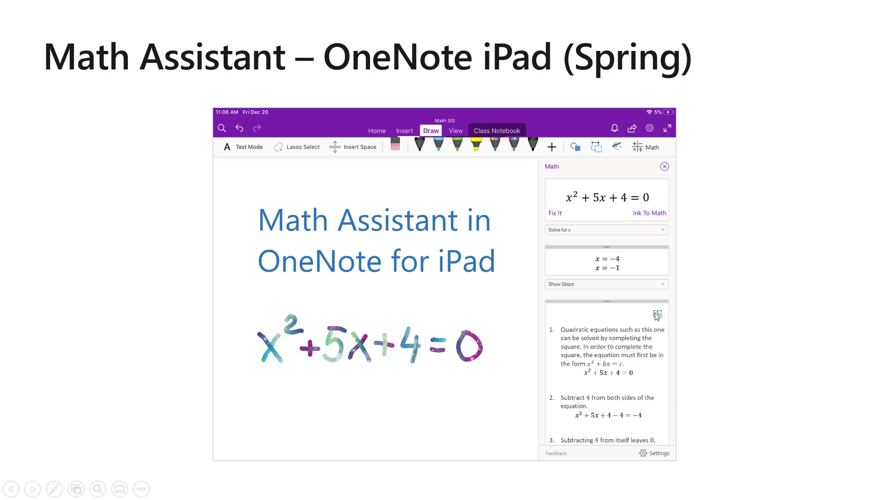
mouse_move(745, 291)
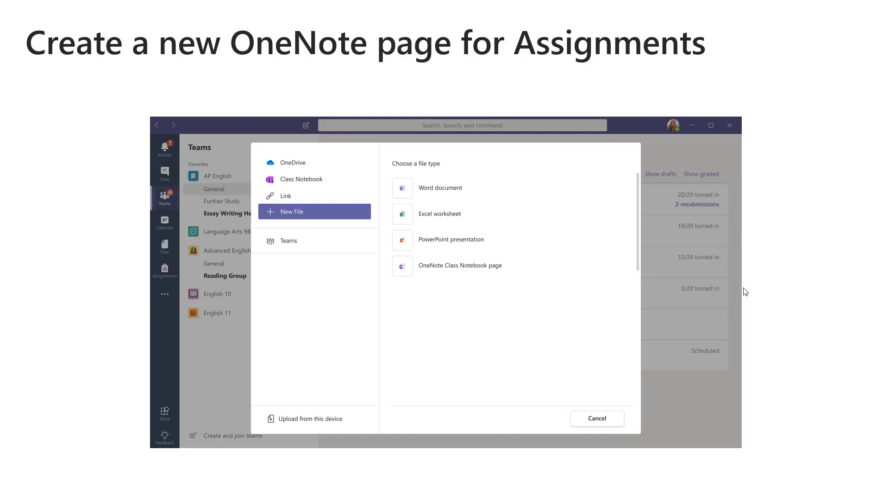
mouse_move(705, 269)
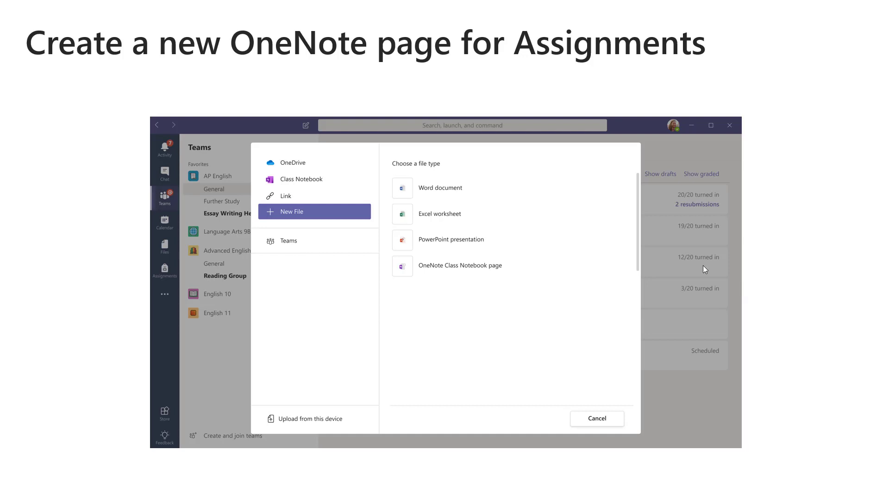
mouse_move(407, 206)
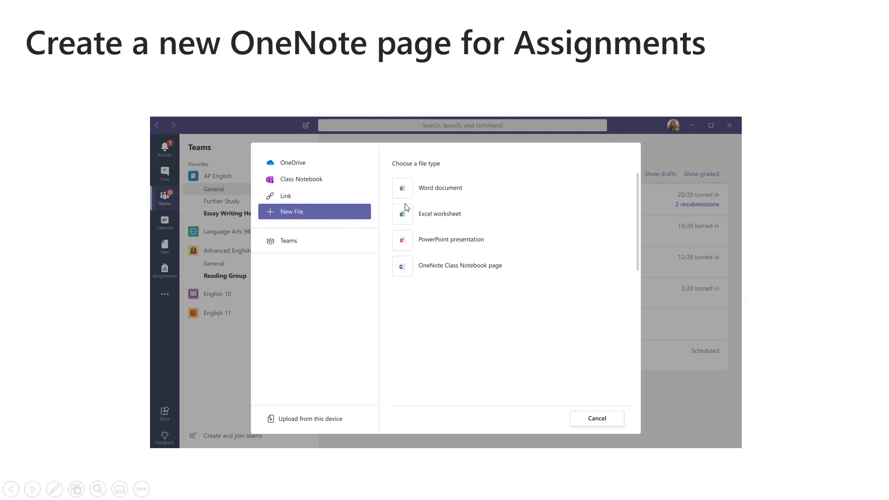
mouse_move(429, 241)
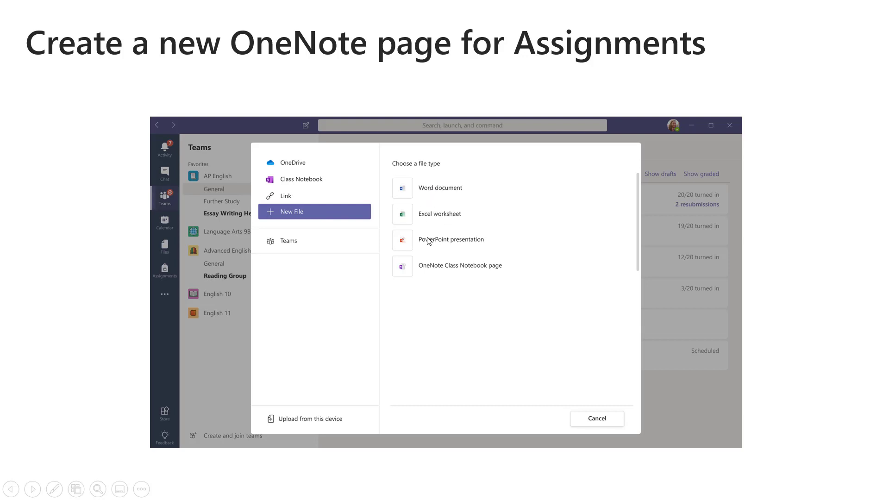
mouse_move(389, 222)
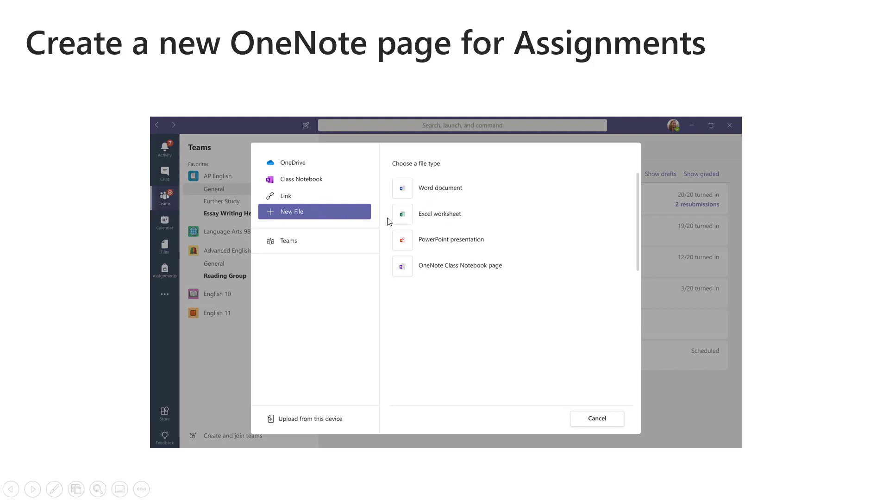
mouse_move(456, 275)
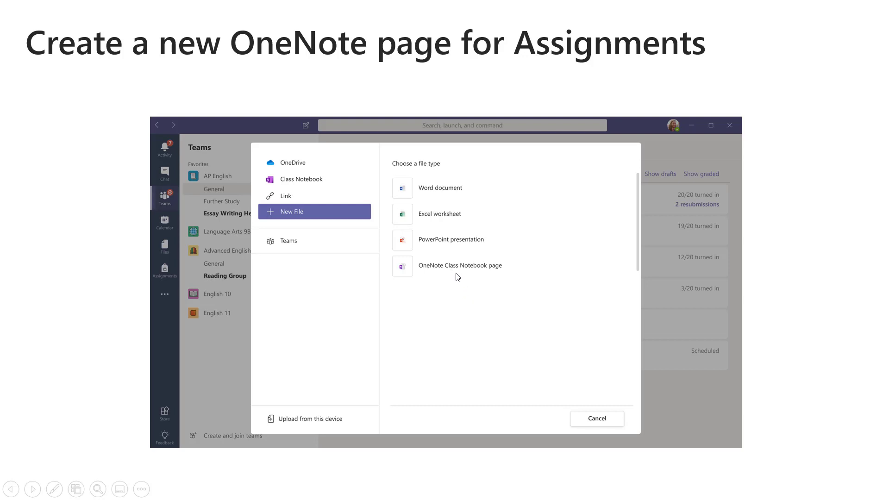
mouse_move(469, 309)
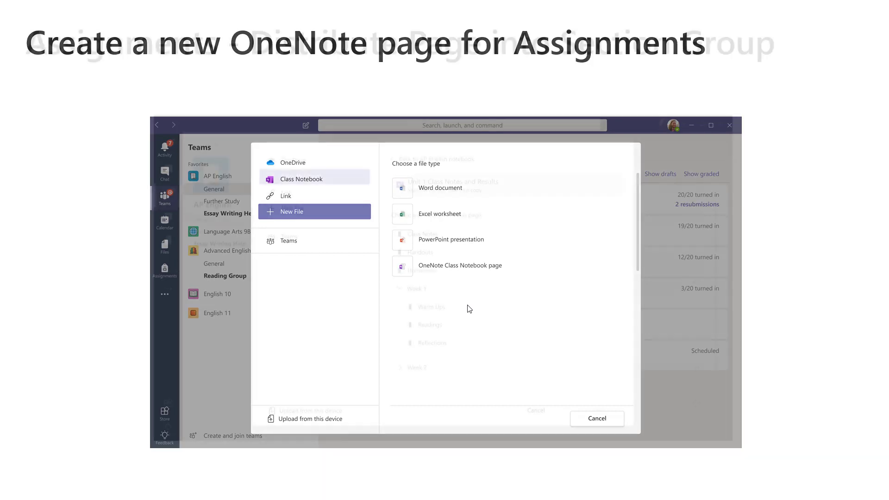
- Pick the class notebook page to assign, then start the Philosophy 101 assignments demo
click(459, 265)
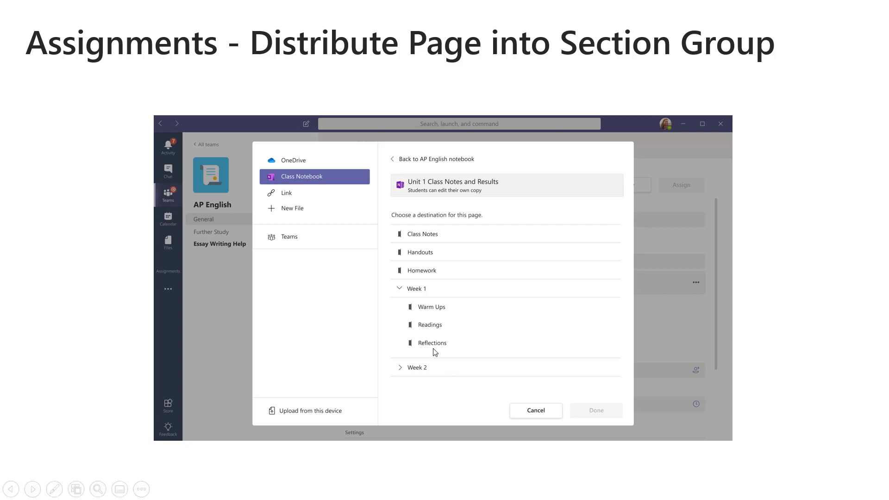
mouse_move(413, 325)
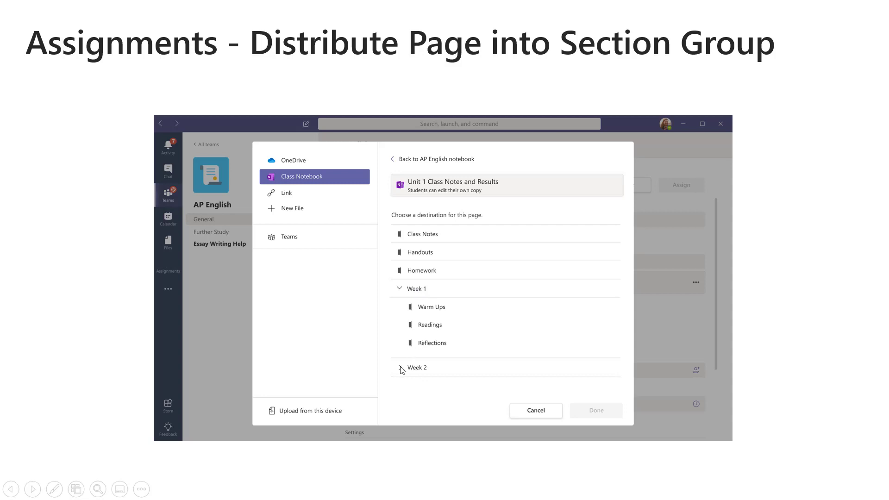
mouse_move(403, 371)
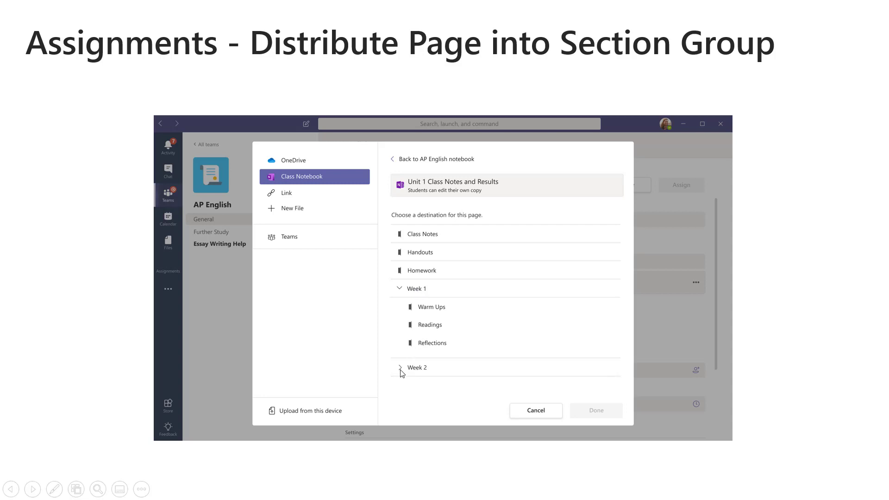
mouse_move(415, 273)
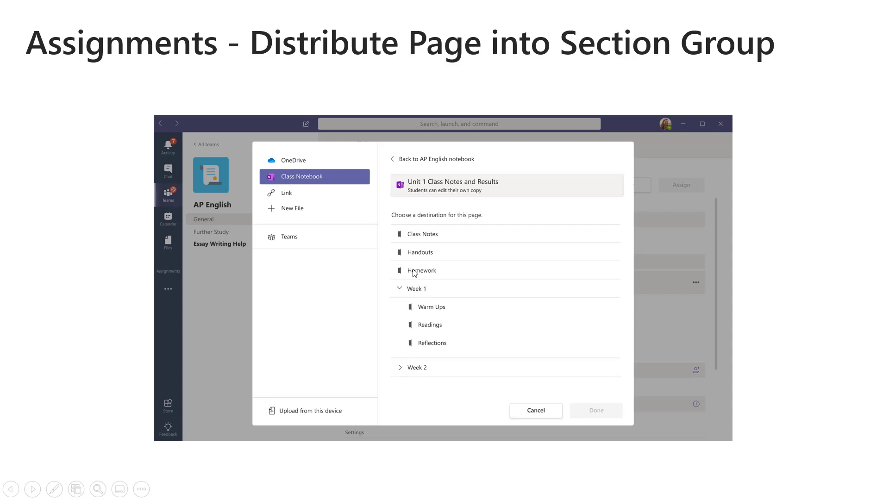
mouse_move(413, 289)
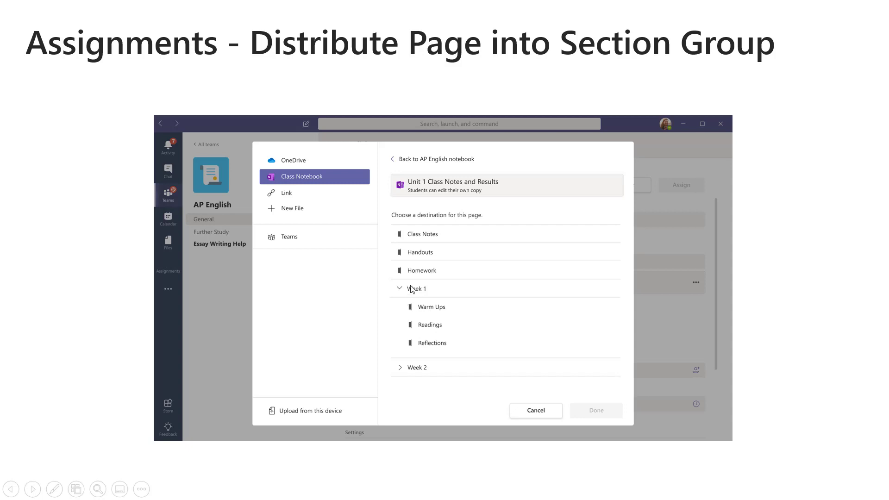
mouse_move(472, 321)
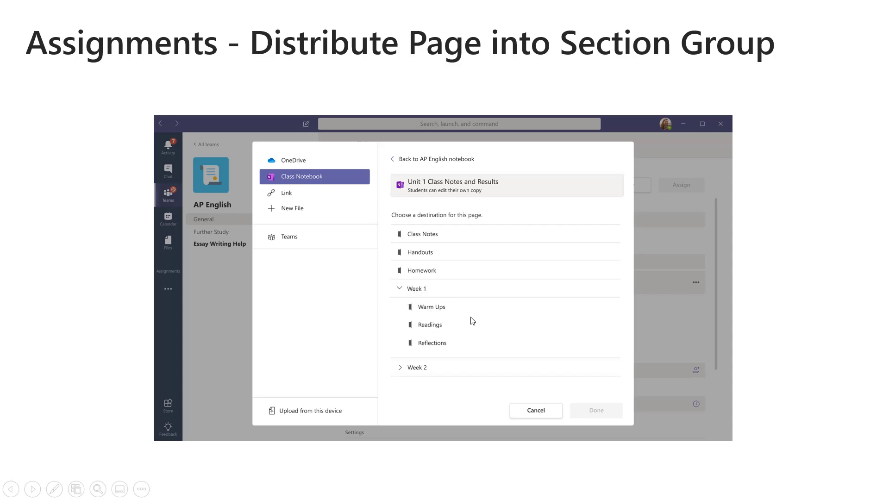
mouse_move(496, 336)
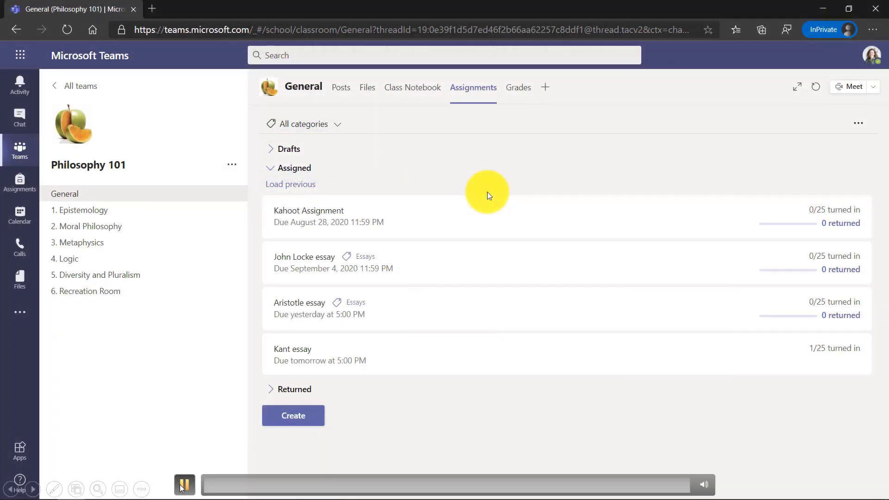
click(294, 415)
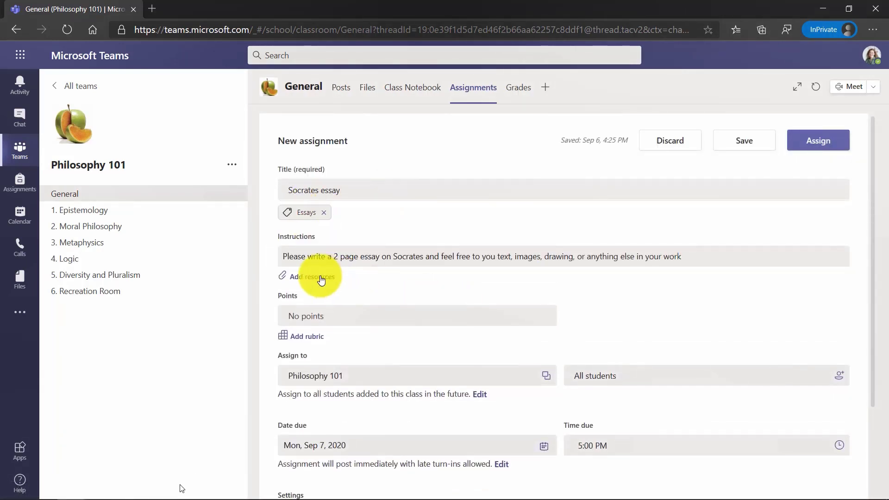
- Attach the Socrates page from _Content Library > Homework essays, copied to each student's Homework section
click(312, 277)
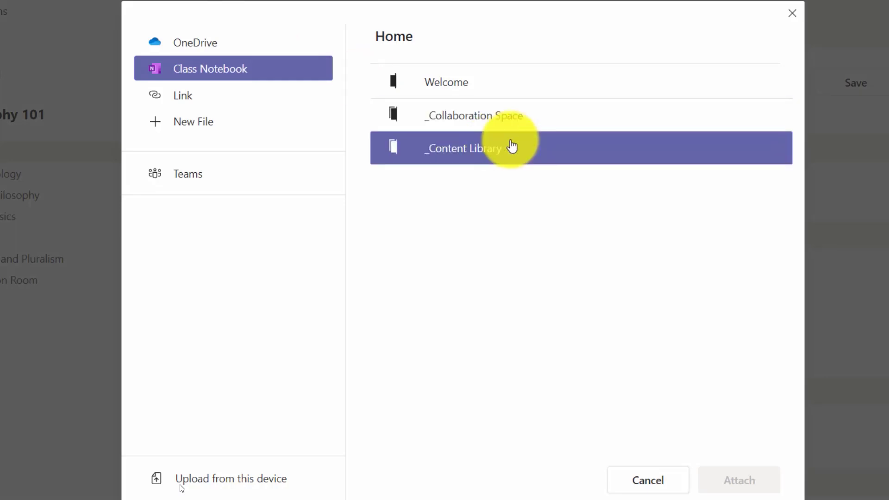
click(465, 148)
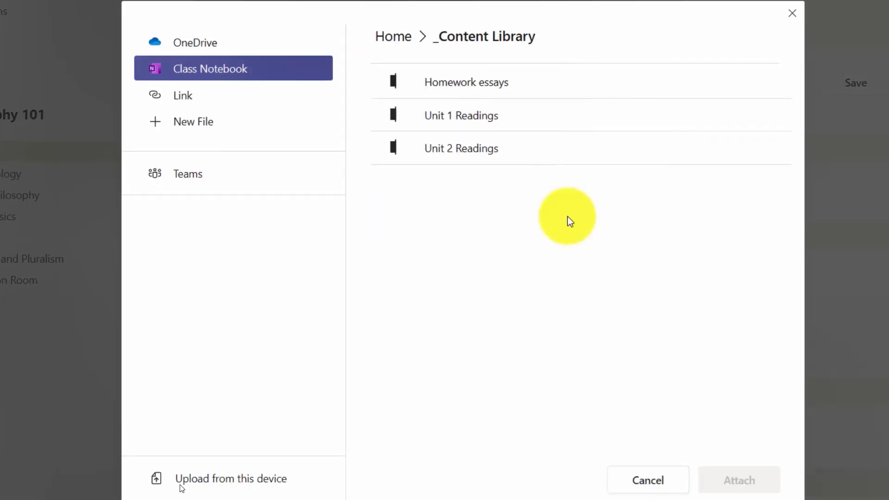
click(466, 81)
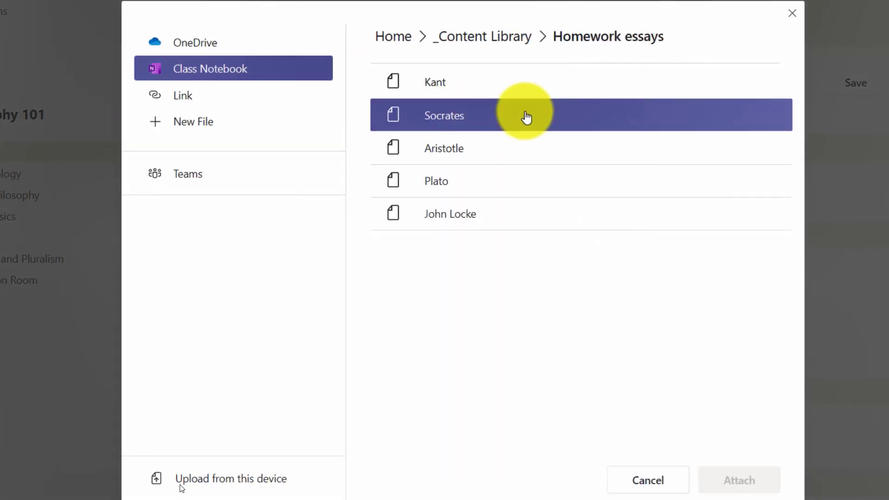
click(444, 115)
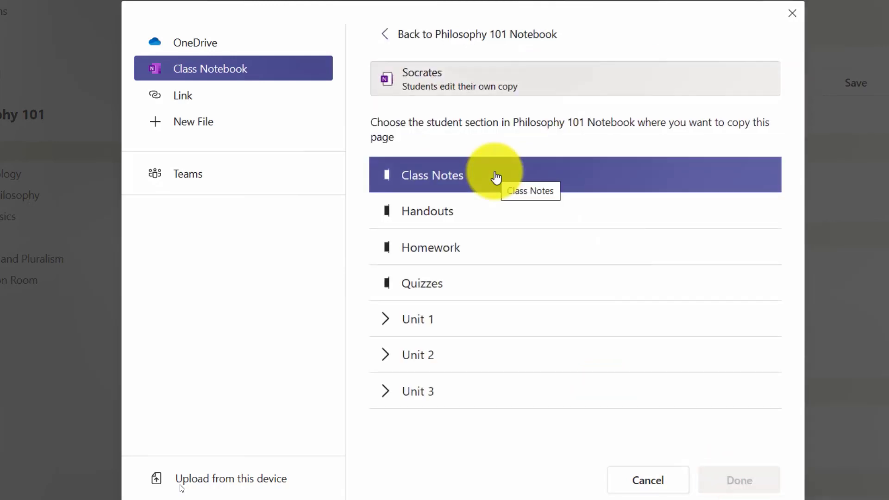
click(386, 318)
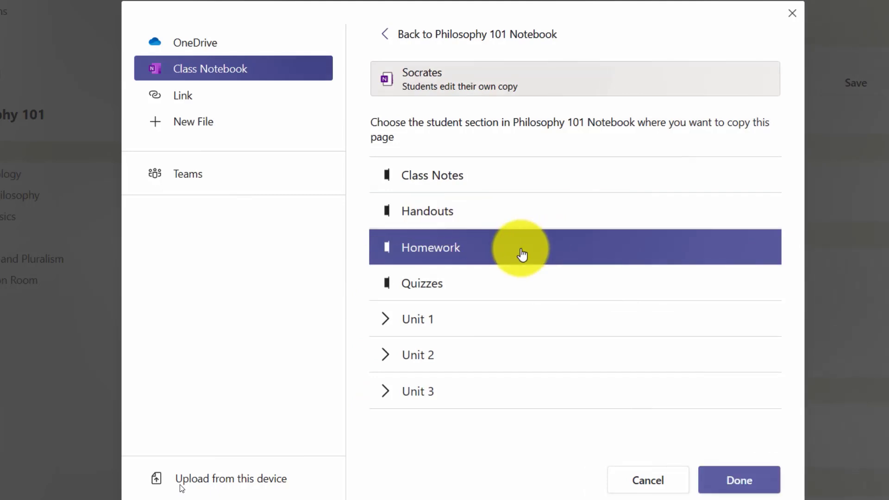
click(739, 481)
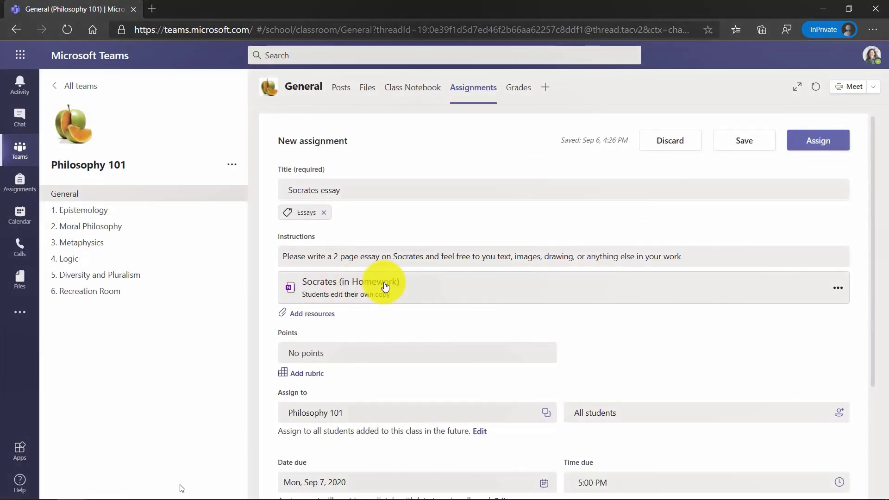
mouse_move(837, 287)
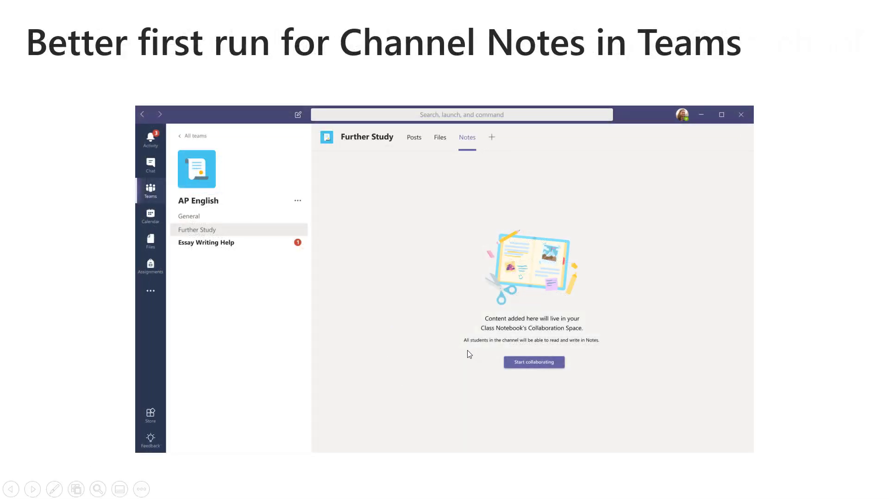
mouse_move(656, 381)
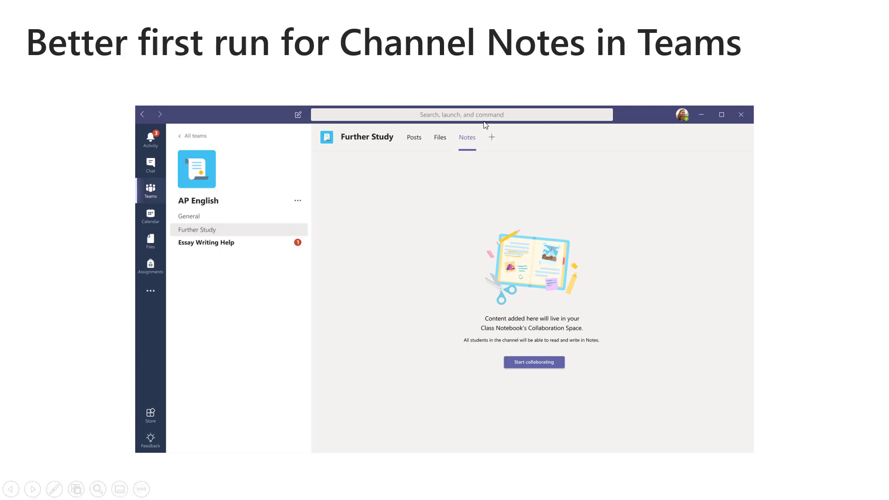
mouse_move(498, 173)
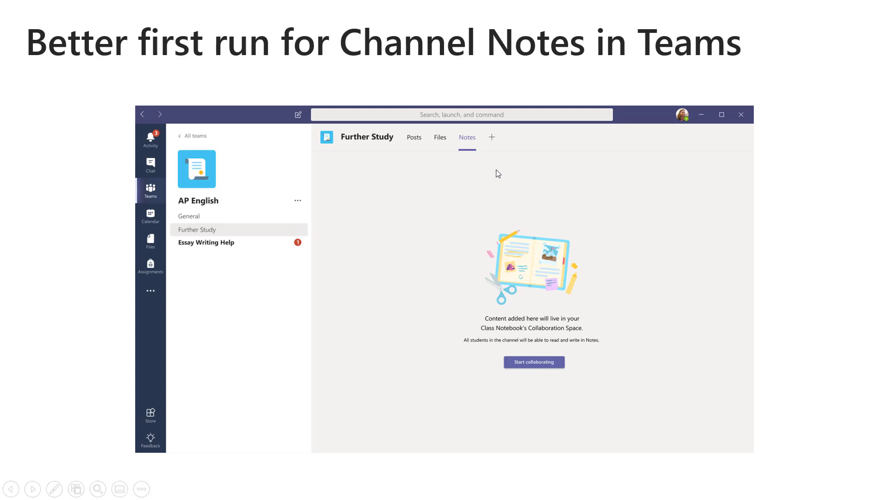
mouse_move(490, 178)
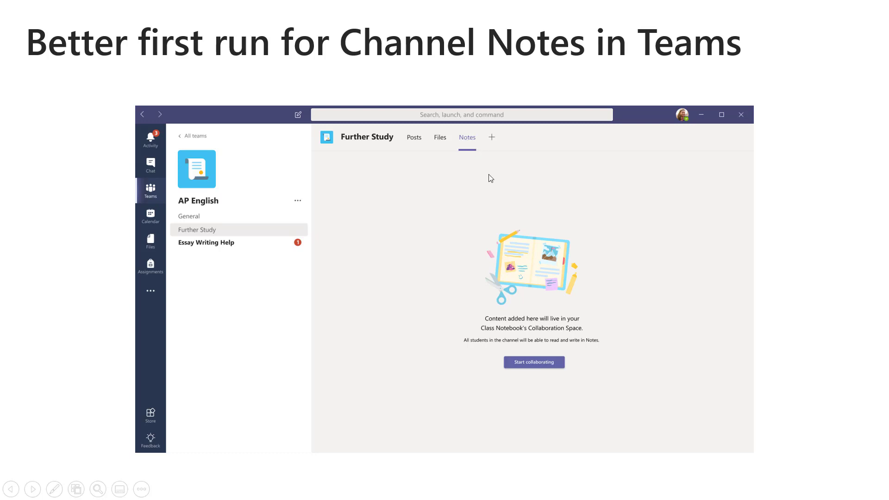
mouse_move(509, 322)
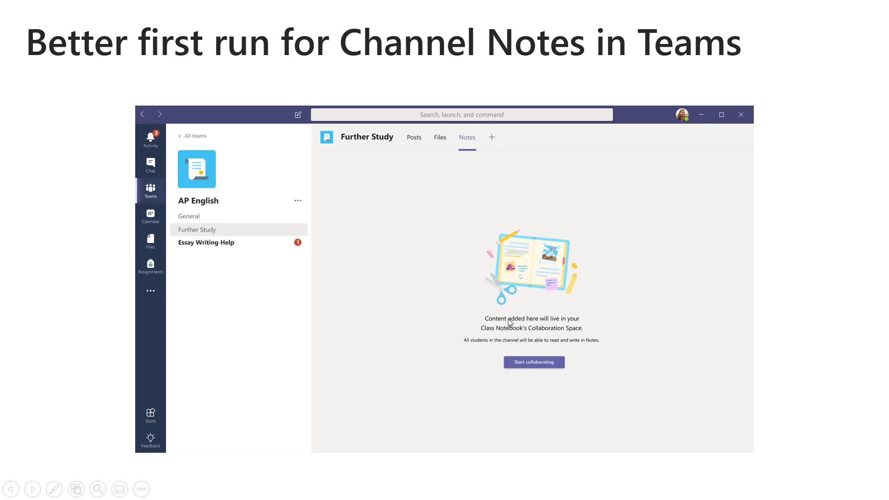
mouse_move(560, 375)
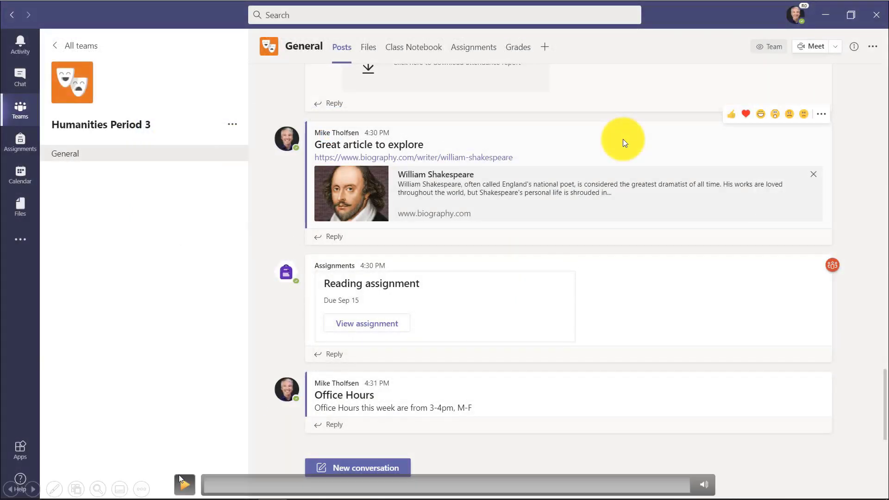
- Review Manage Notebooks in the Class Notebook, then create the Project Team Red channel
click(183, 484)
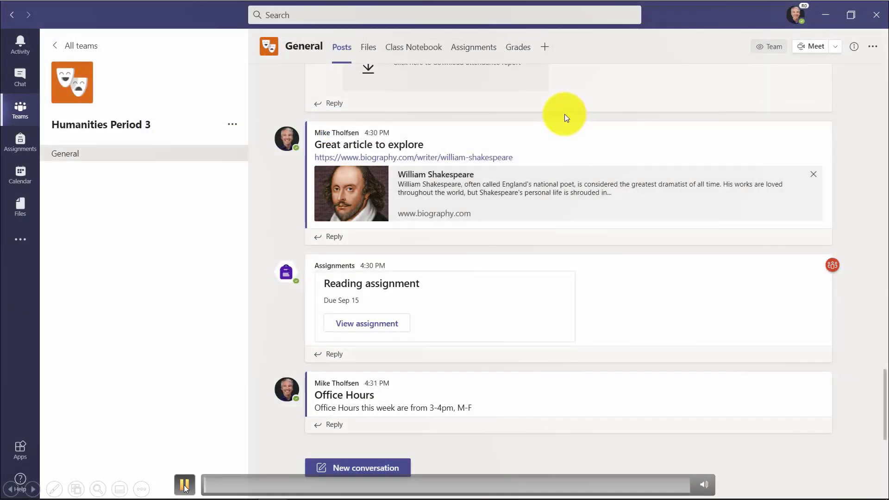
click(413, 47)
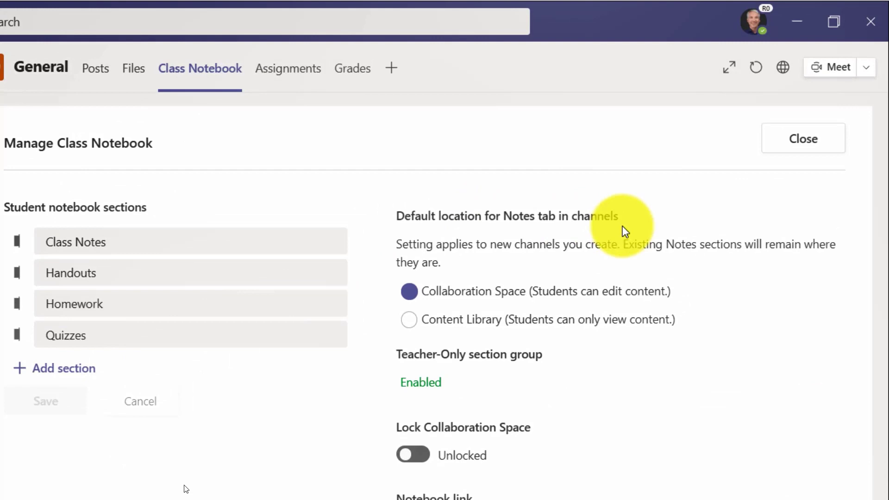
click(803, 138)
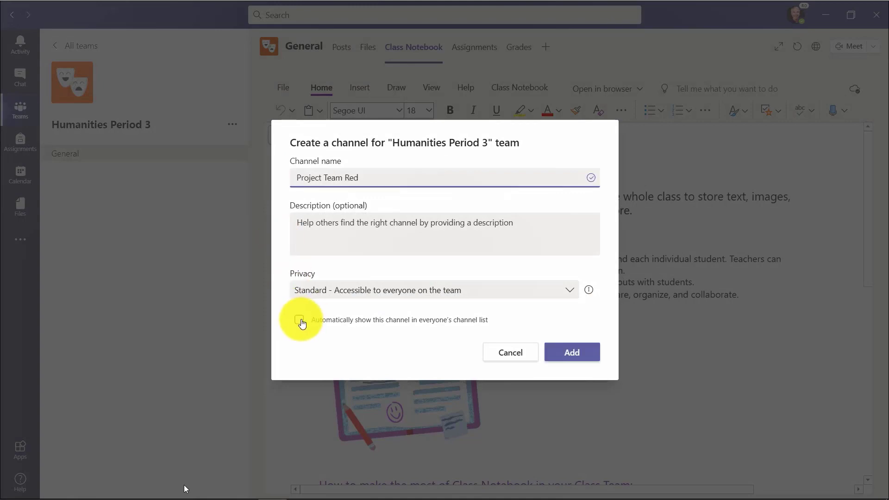
click(572, 352)
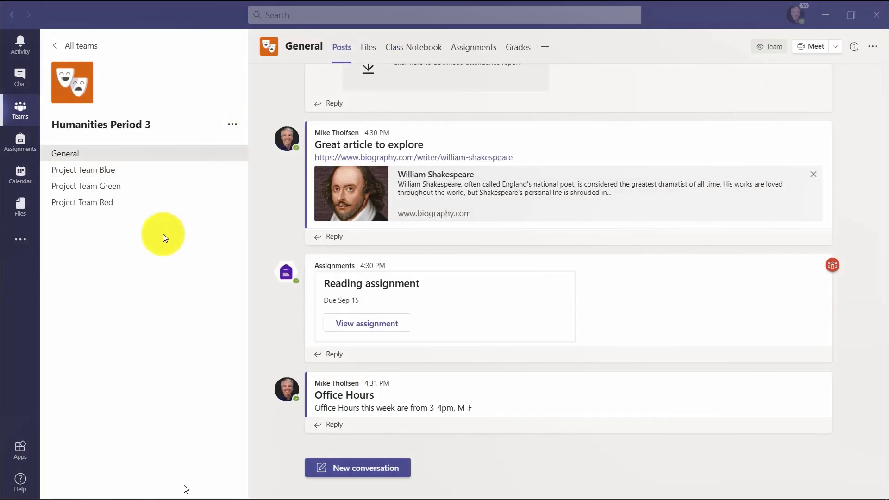
- Start collaborating in Project Team Blue's Notes, view Green's Notes, and return to General
click(83, 169)
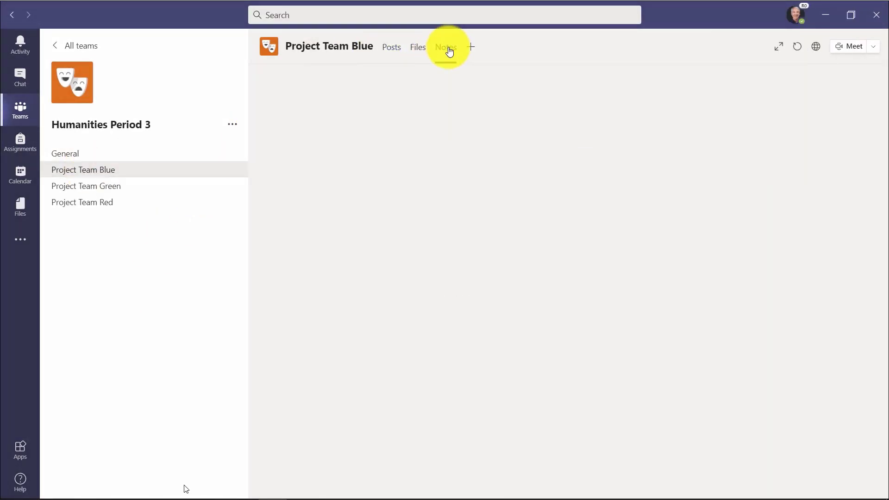
click(445, 47)
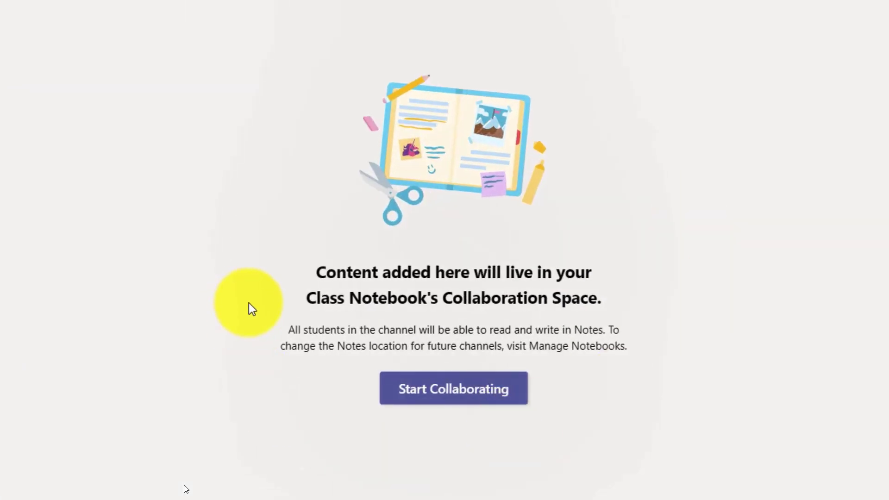
click(453, 388)
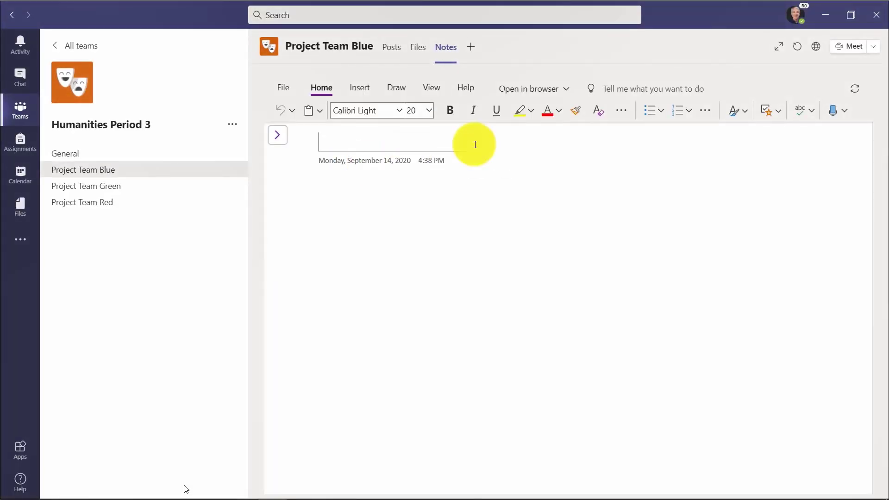
click(86, 186)
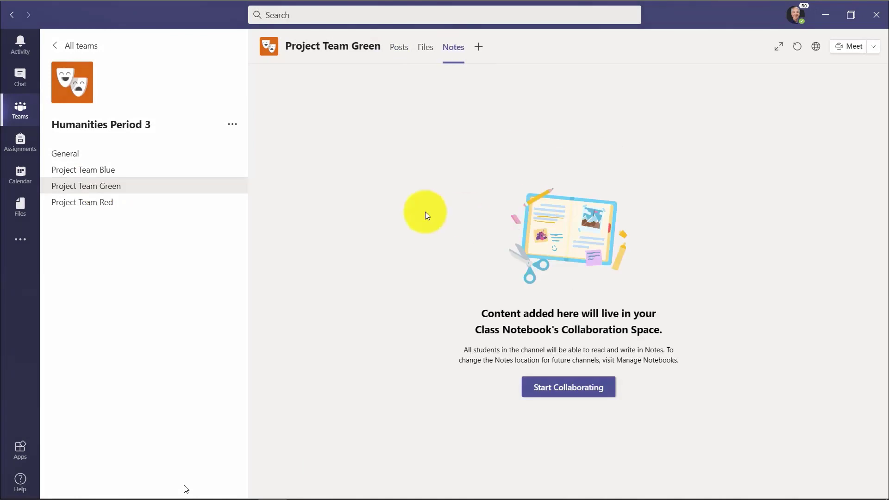
click(65, 153)
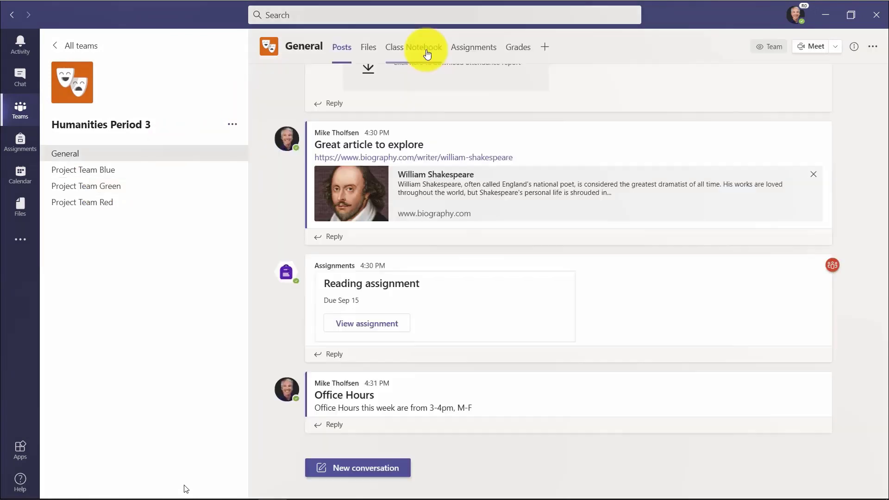
- In Manage Notebooks, set Content Library as the default Notes location for new channels
click(424, 46)
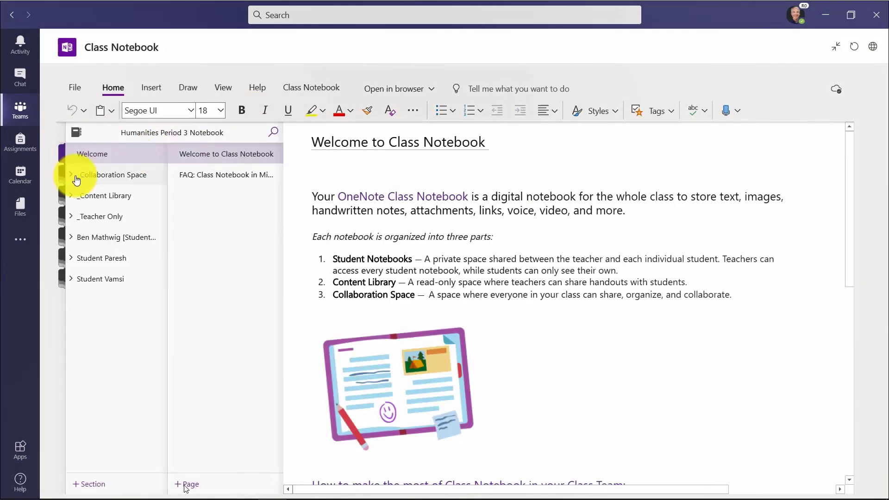
click(70, 175)
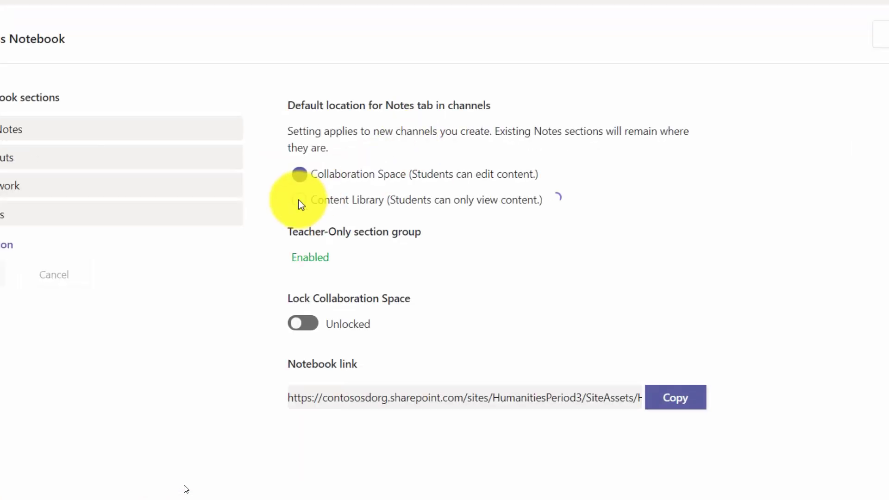
click(300, 200)
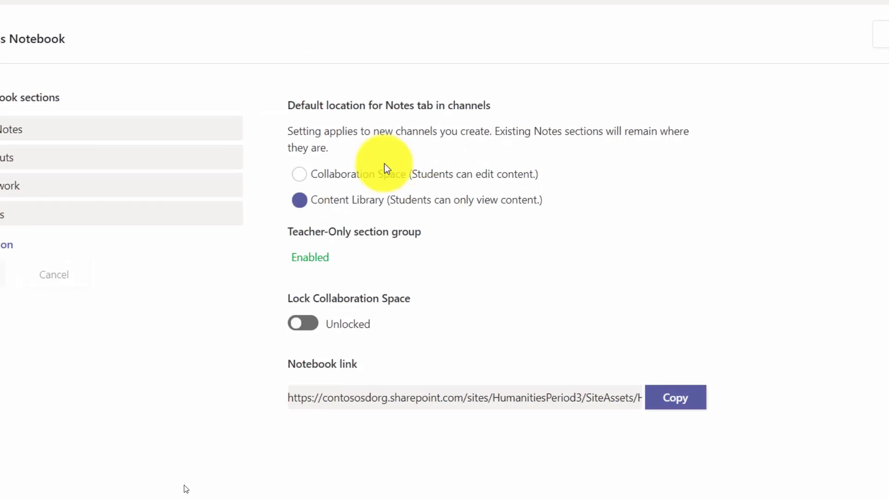
mouse_move(371, 190)
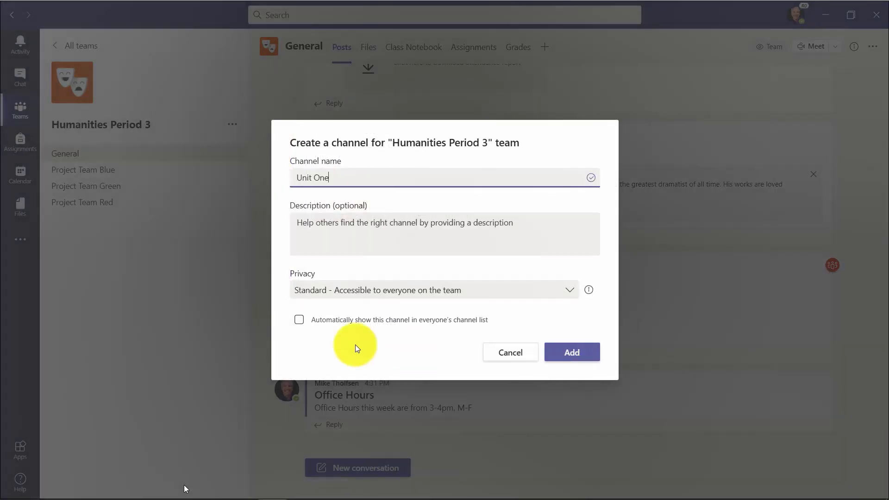
- Create the Unit One channel and show its Notes page on Earth's landforms
click(571, 352)
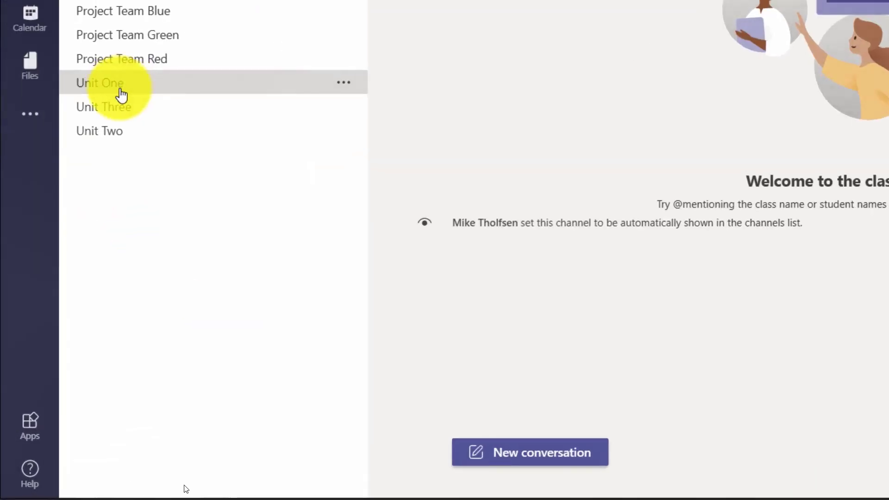
click(99, 82)
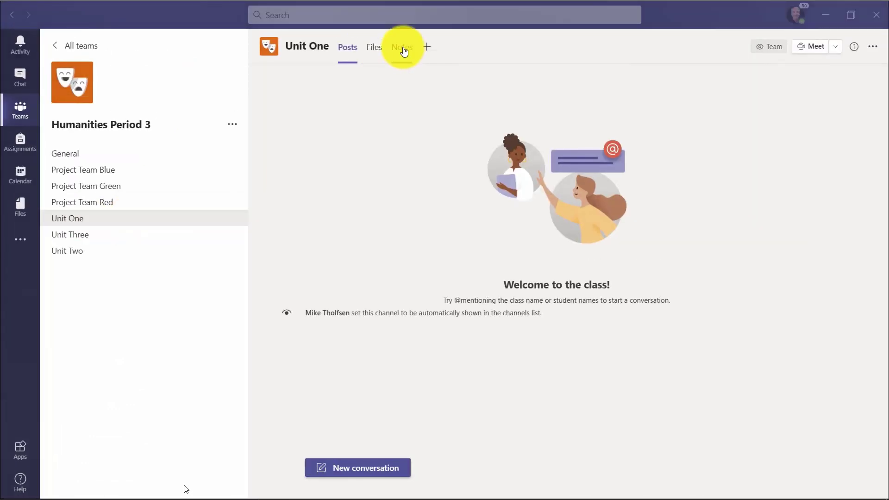
click(401, 48)
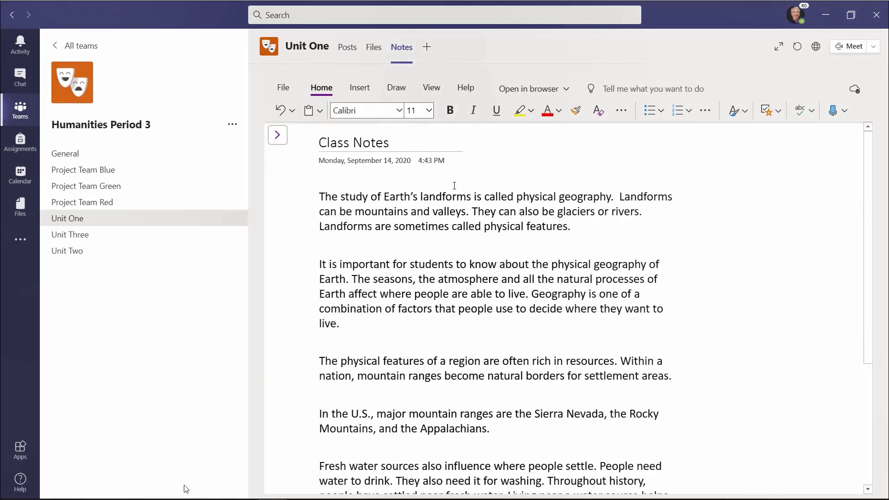
mouse_move(207, 186)
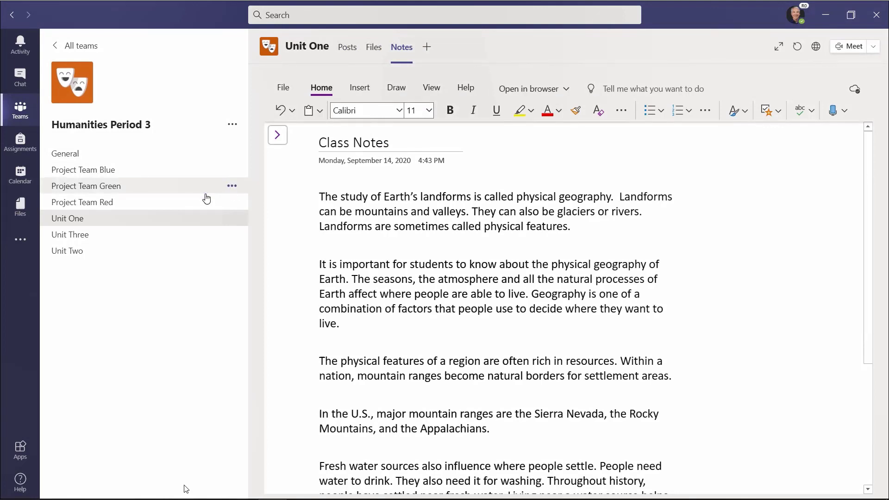